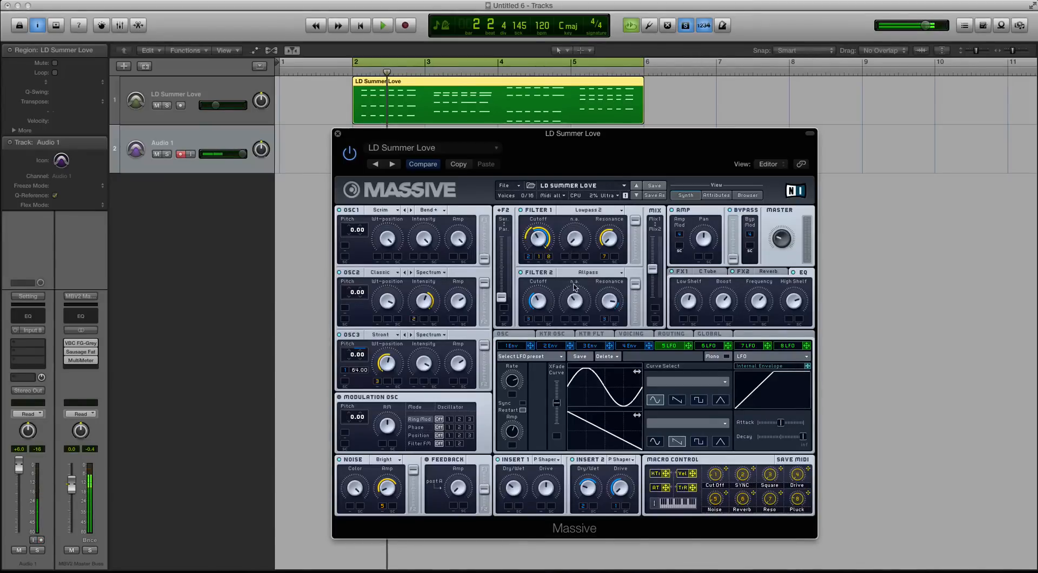
{"action": "mouse_move", "coordinate": [577, 277]}
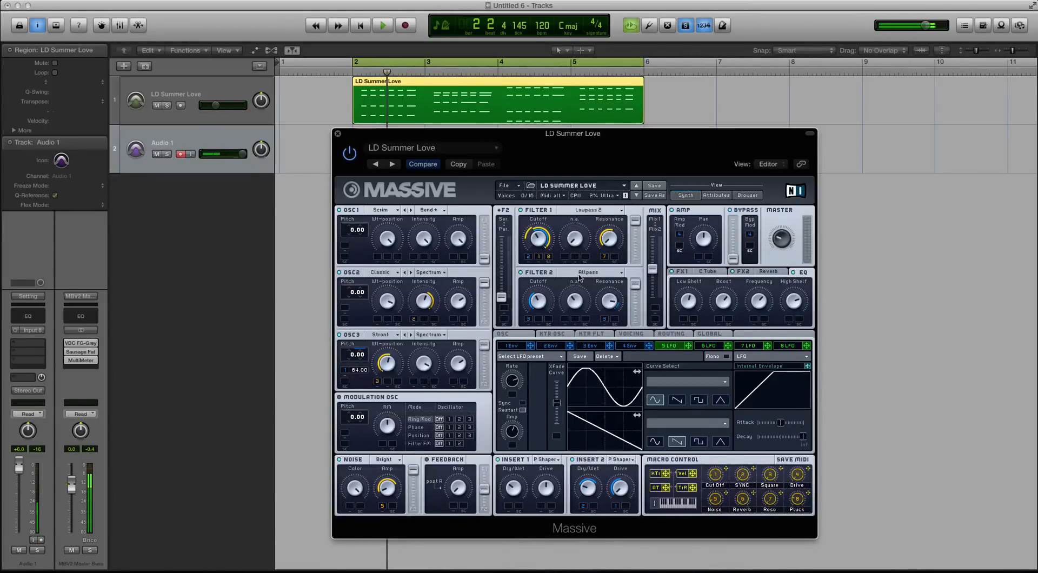
Step: Peek at the Filter 2 type list and leave it unchanged
{"action": "left_click", "coordinate": [599, 273]}
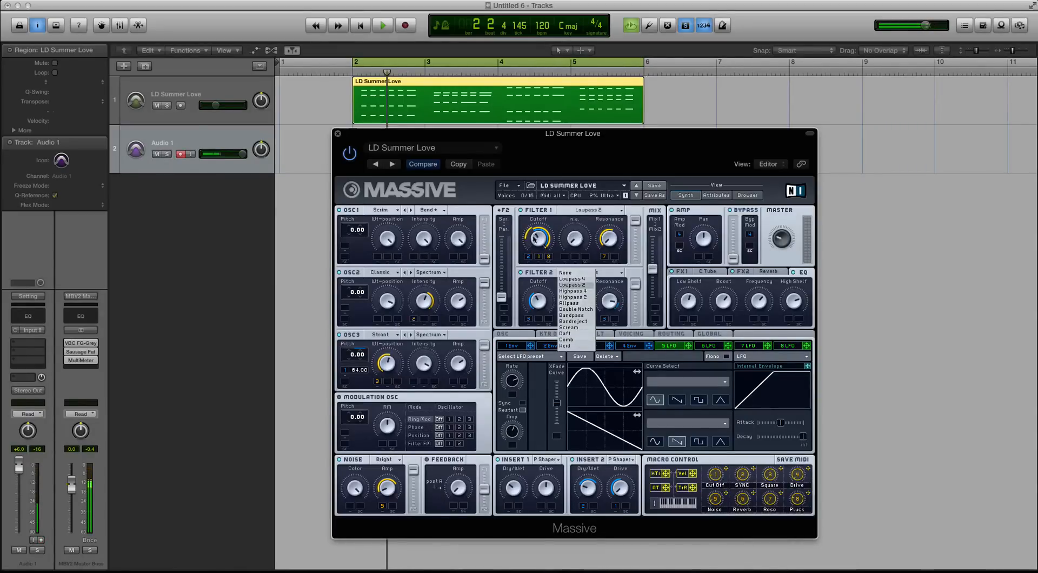
{"action": "left_click", "coordinate": [567, 296]}
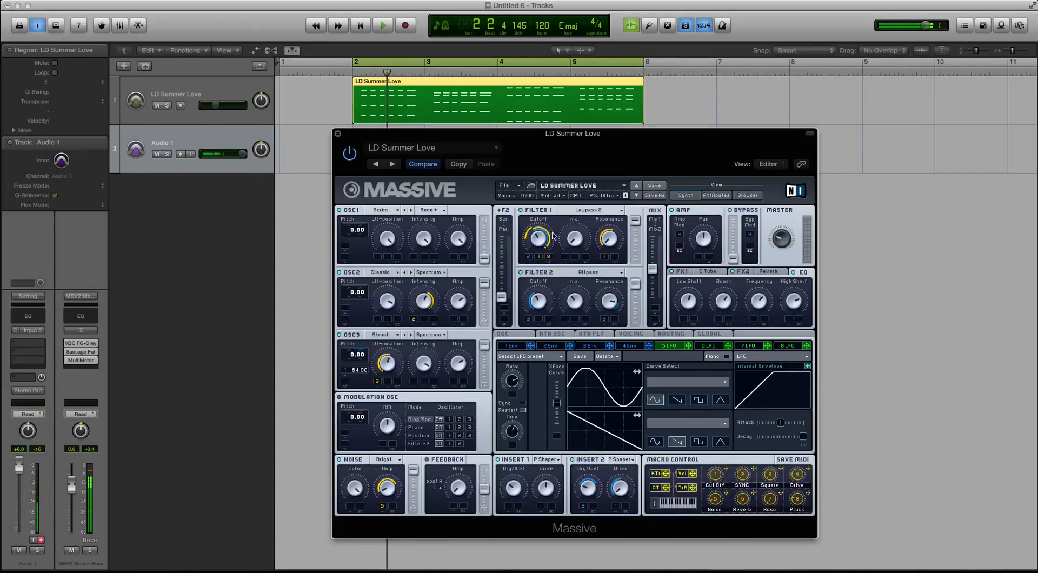
{"action": "mouse_move", "coordinate": [553, 236]}
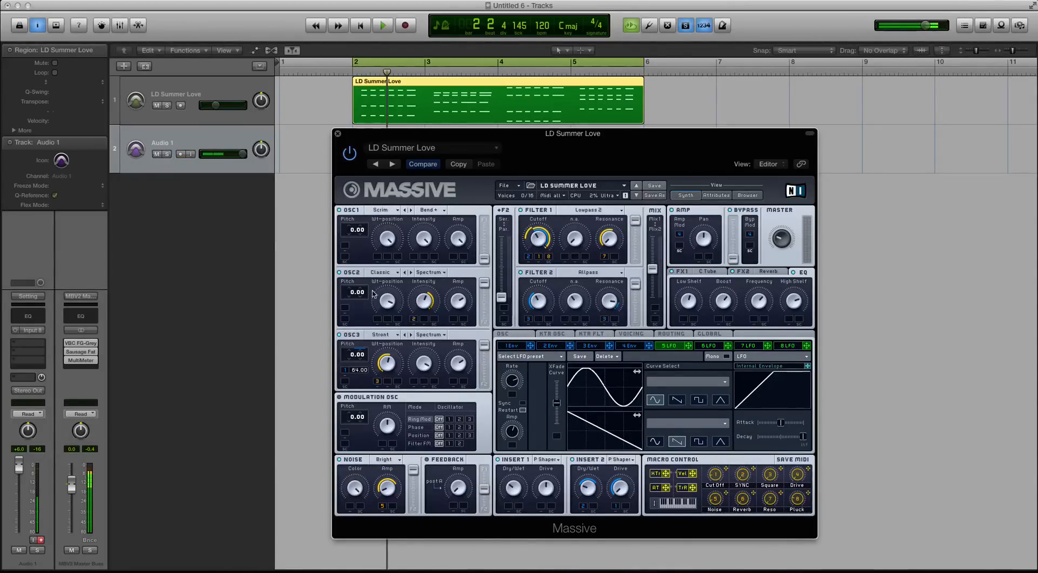
{"action": "mouse_move", "coordinate": [496, 240]}
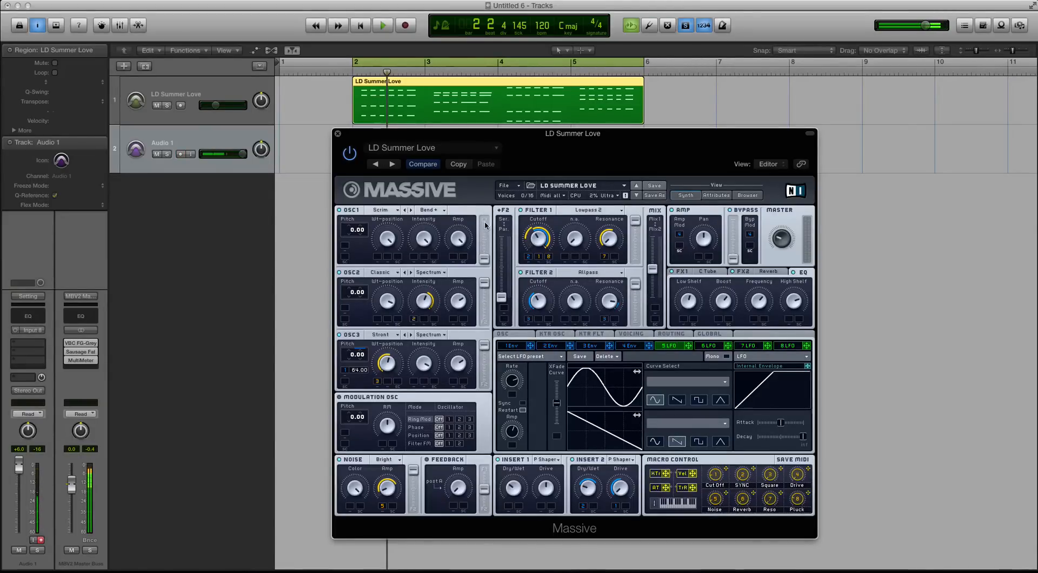
{"action": "mouse_move", "coordinate": [370, 225]}
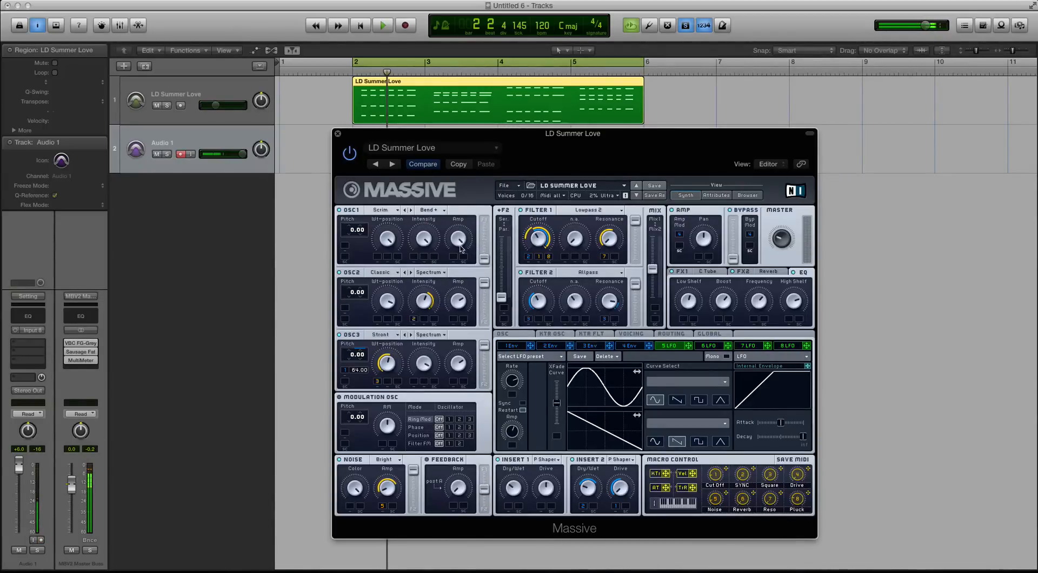
{"action": "mouse_move", "coordinate": [532, 206]}
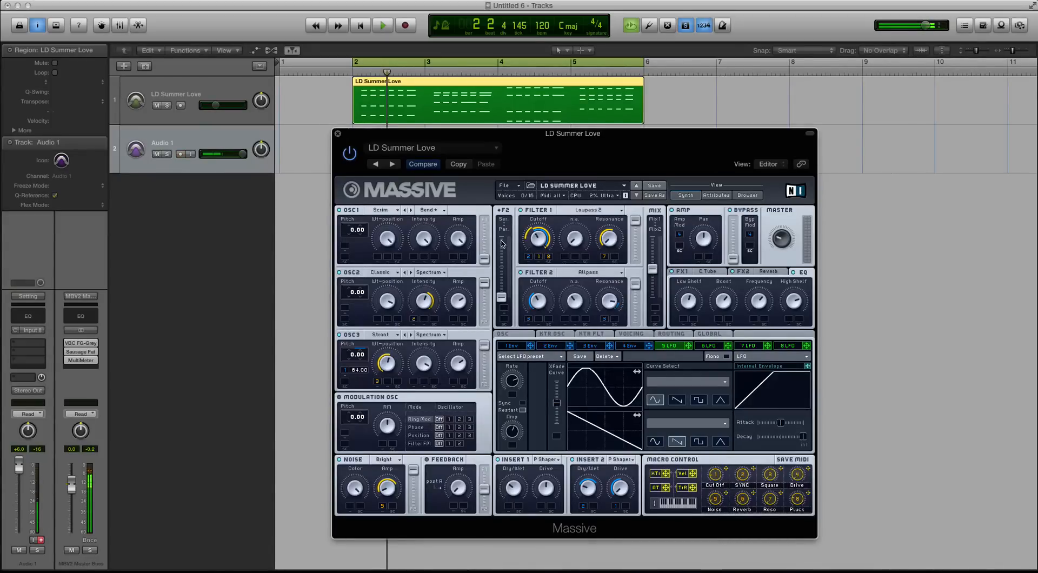
{"action": "mouse_move", "coordinate": [510, 243]}
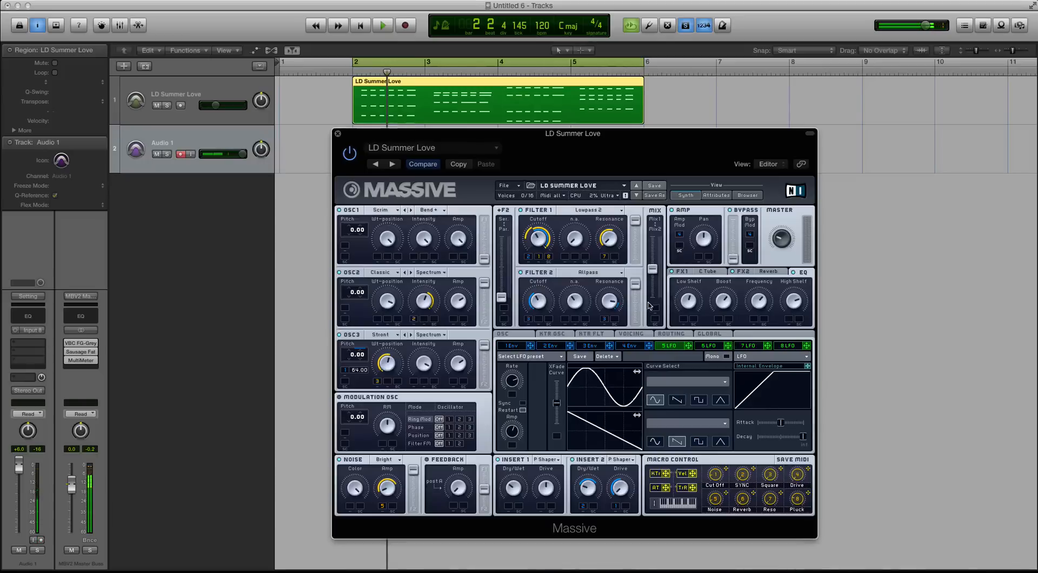
{"action": "mouse_move", "coordinate": [692, 280]}
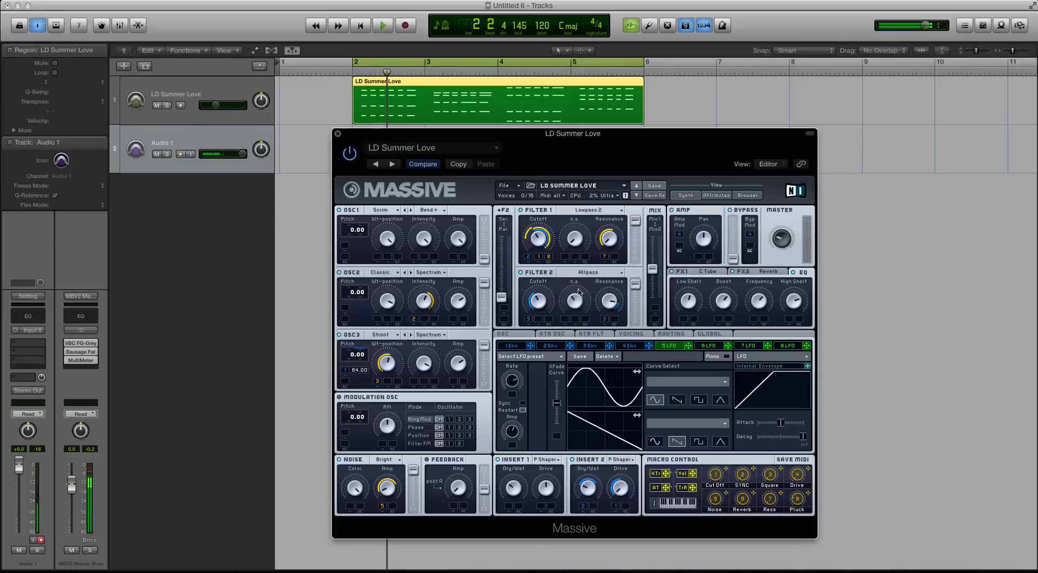
Step: Play the LD Summer Love region and drag its track volume fader to a new level
{"action": "left_click", "coordinate": [347, 105]}
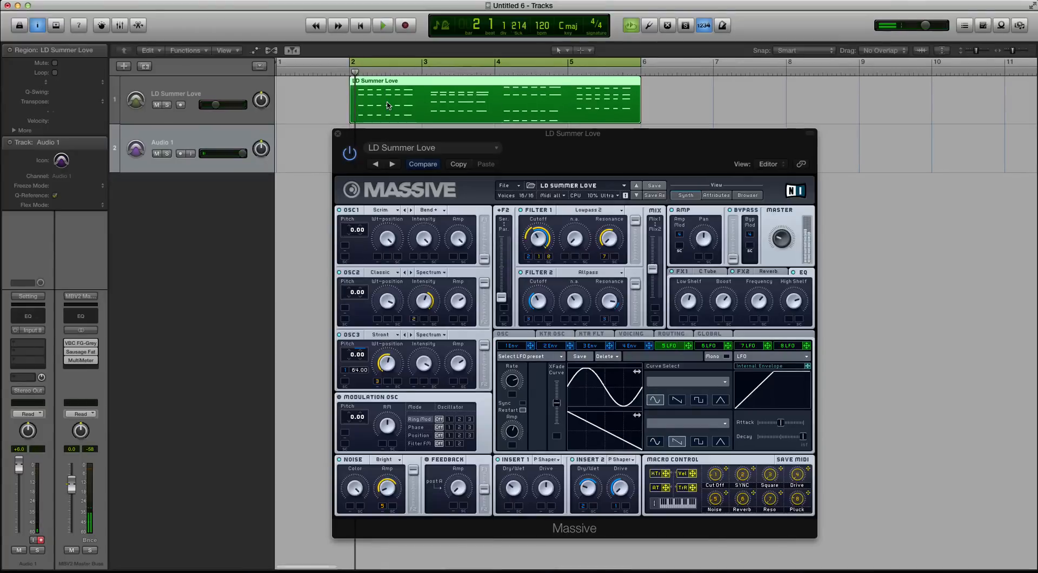
{"action": "left_click", "coordinate": [383, 25]}
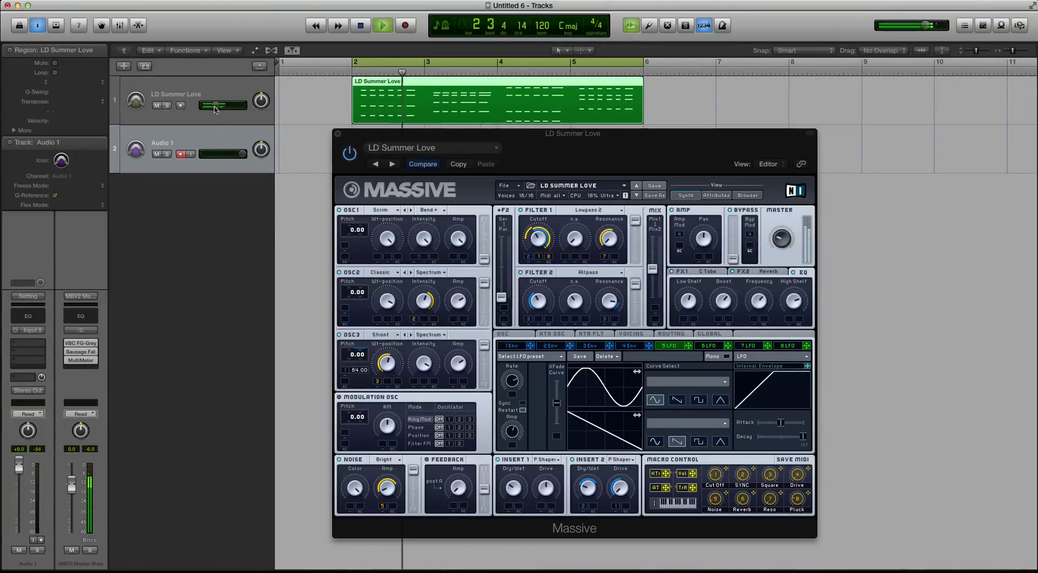
{"action": "left_click_drag", "start_coordinate": [225, 105], "coordinate": [231, 100]}
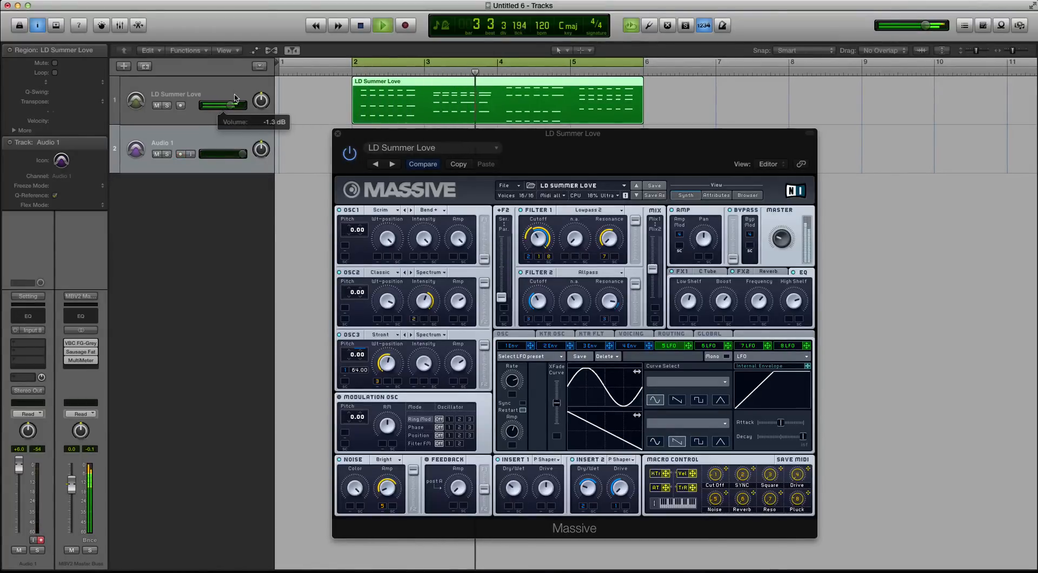
{"action": "left_click_drag", "start_coordinate": [225, 105], "coordinate": [238, 105]}
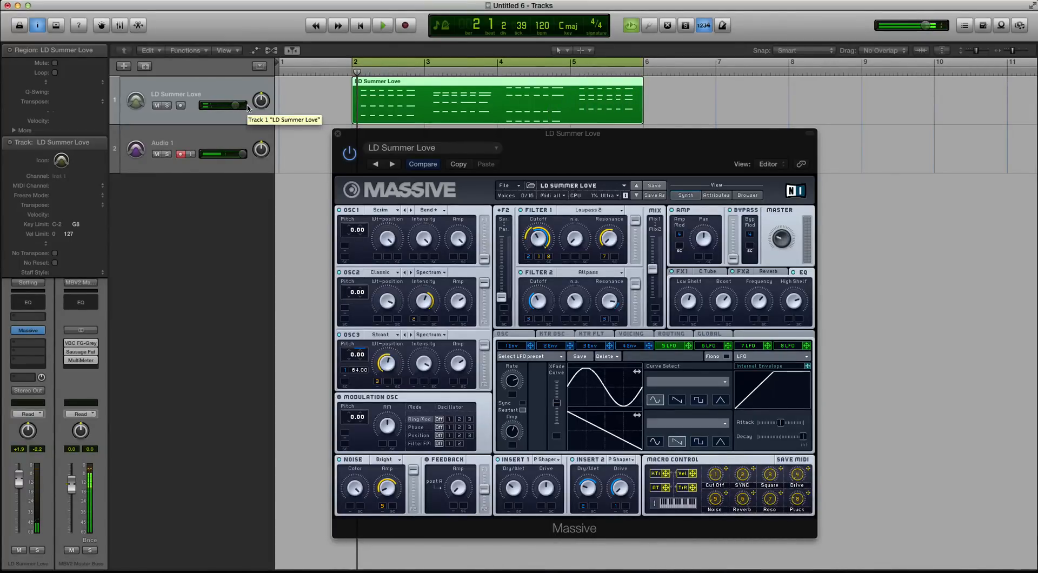
{"action": "mouse_move", "coordinate": [376, 165]}
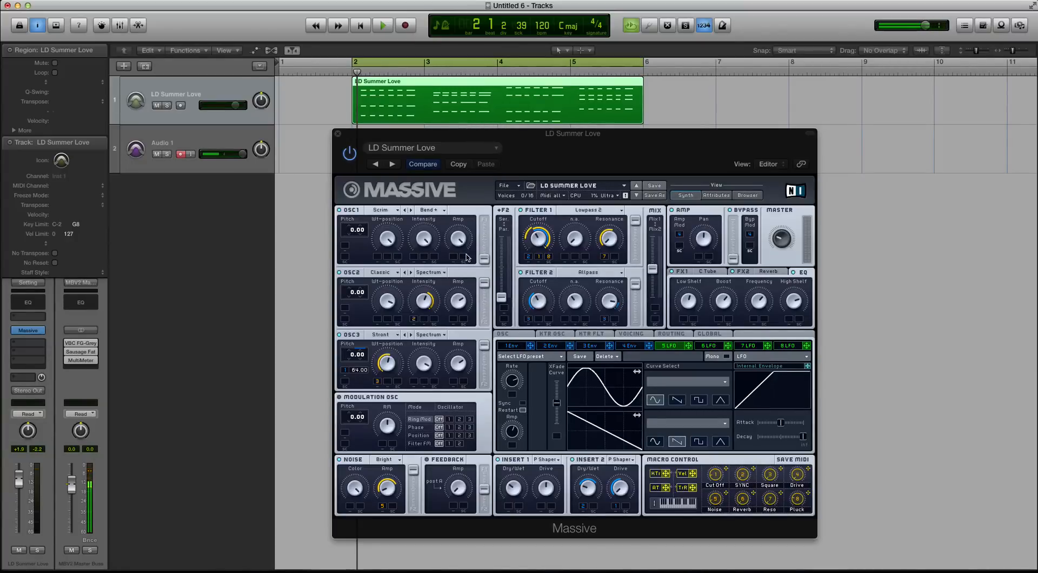
{"action": "mouse_move", "coordinate": [461, 244]}
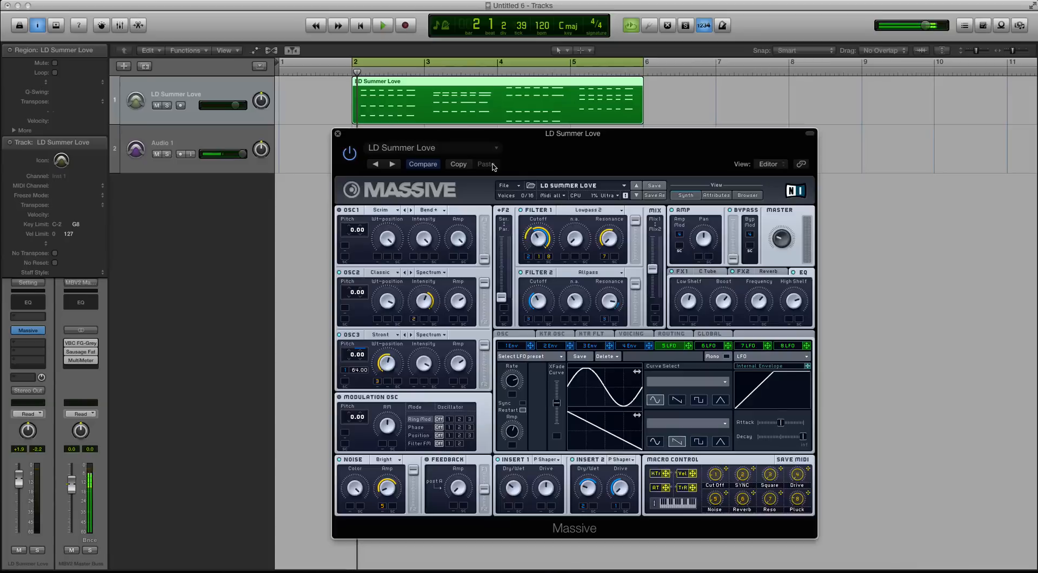
{"action": "left_click", "coordinate": [382, 25]}
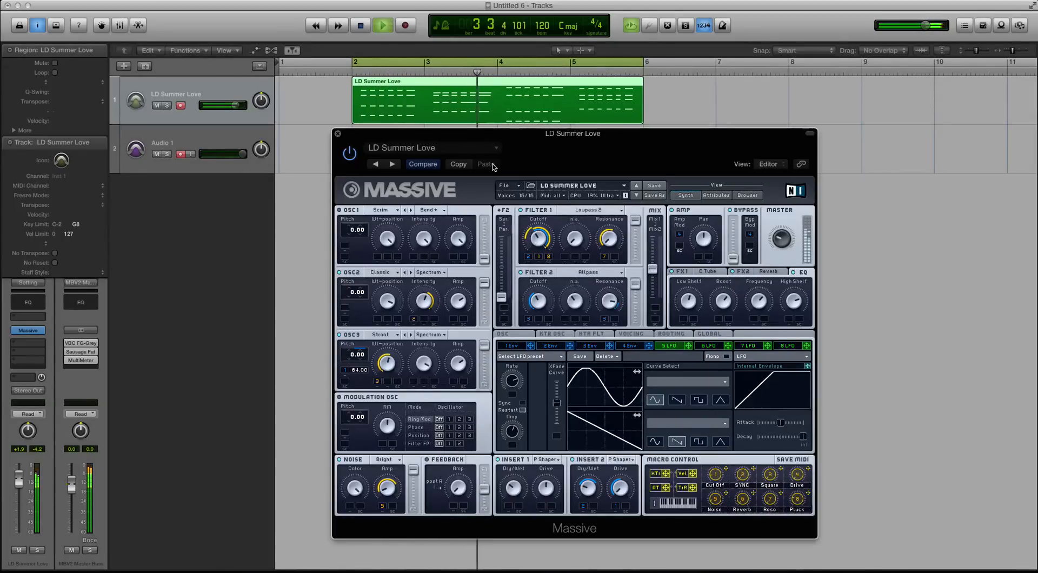
{"action": "left_click", "coordinate": [382, 24]}
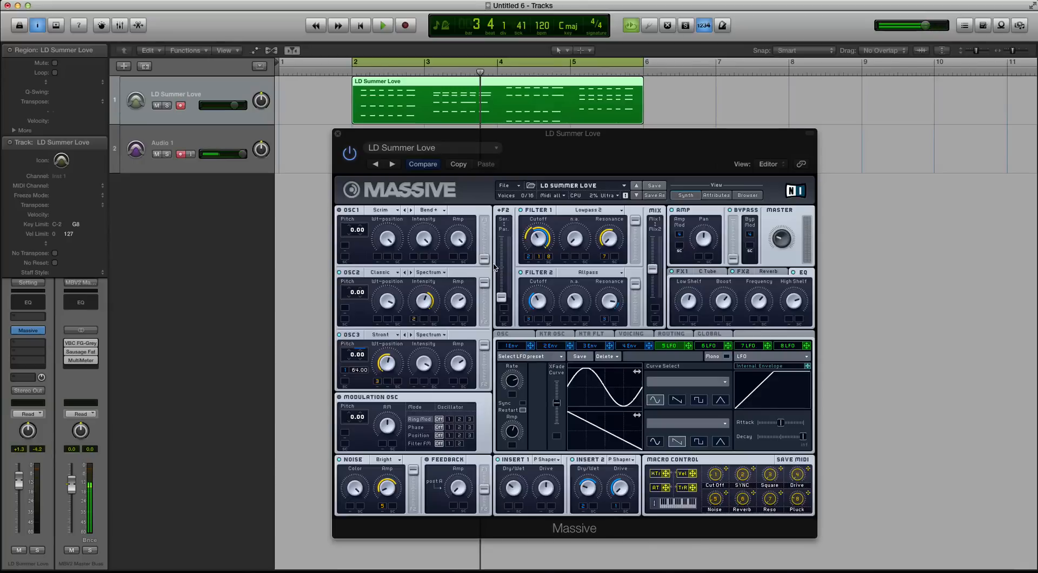
{"action": "mouse_move", "coordinate": [449, 265]}
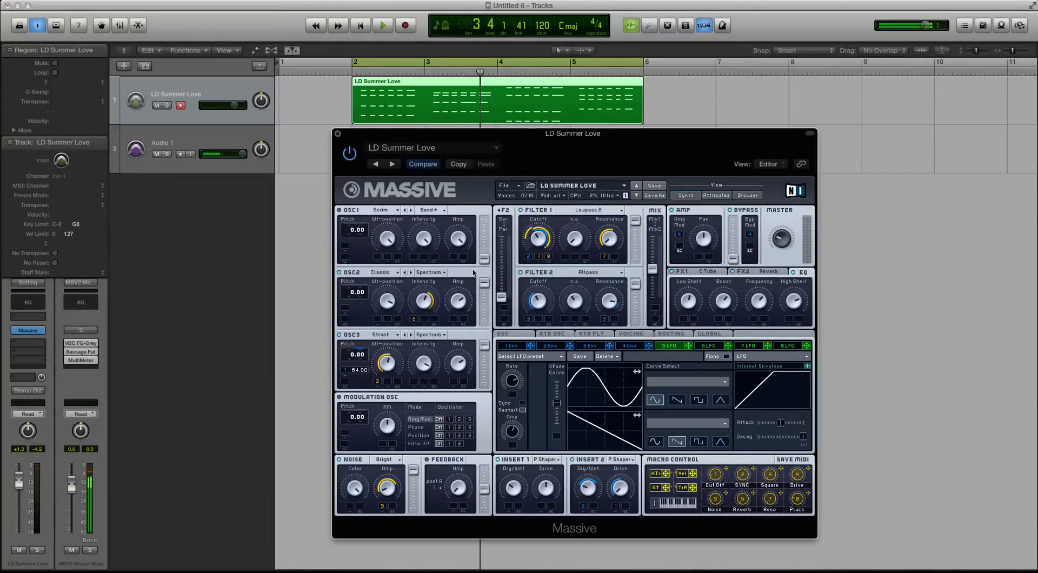
{"action": "mouse_move", "coordinate": [542, 224]}
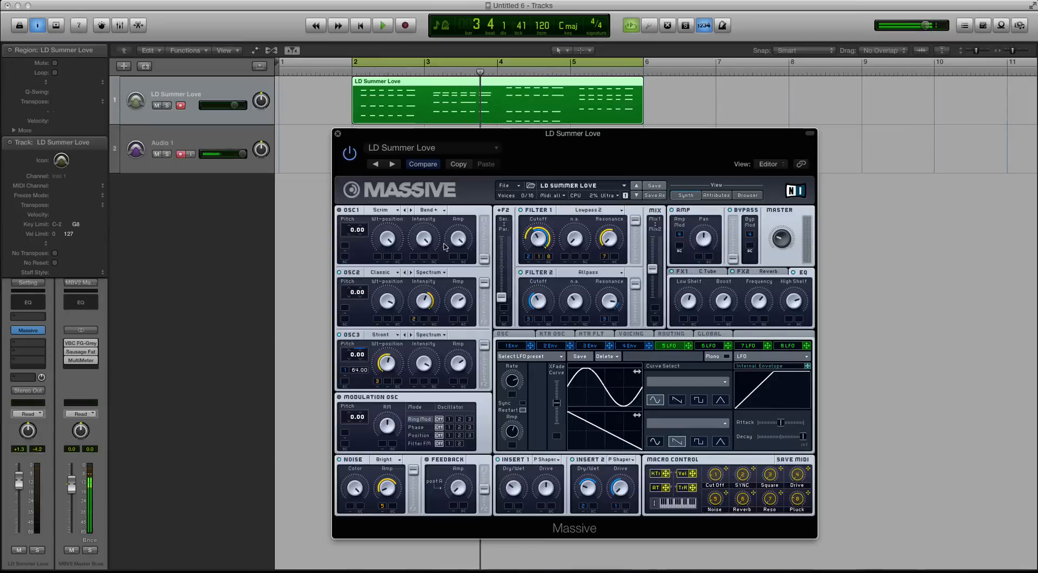
{"action": "left_click", "coordinate": [382, 25]}
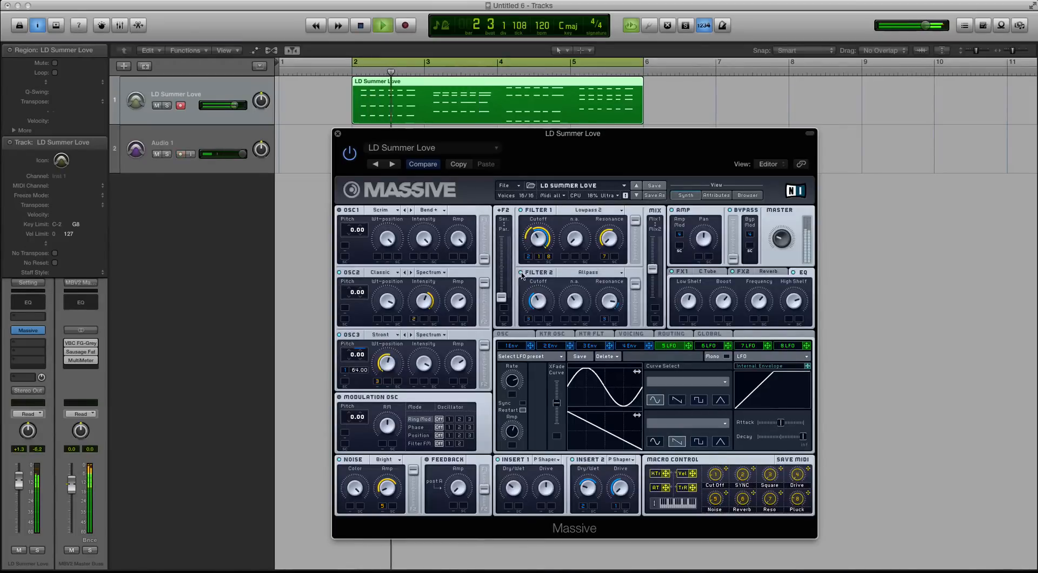
{"action": "left_click", "coordinate": [360, 24]}
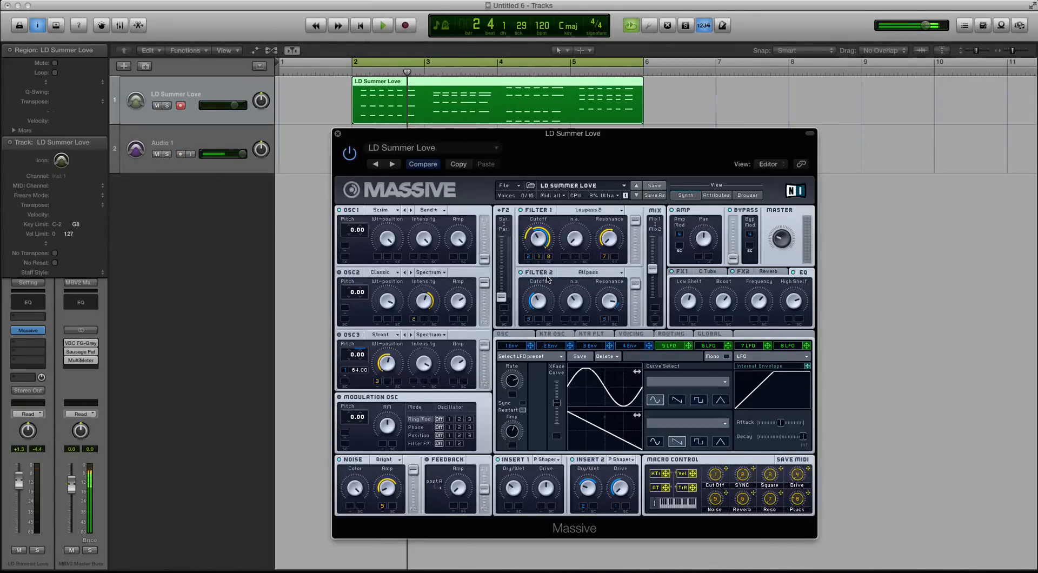
{"action": "left_click", "coordinate": [383, 25]}
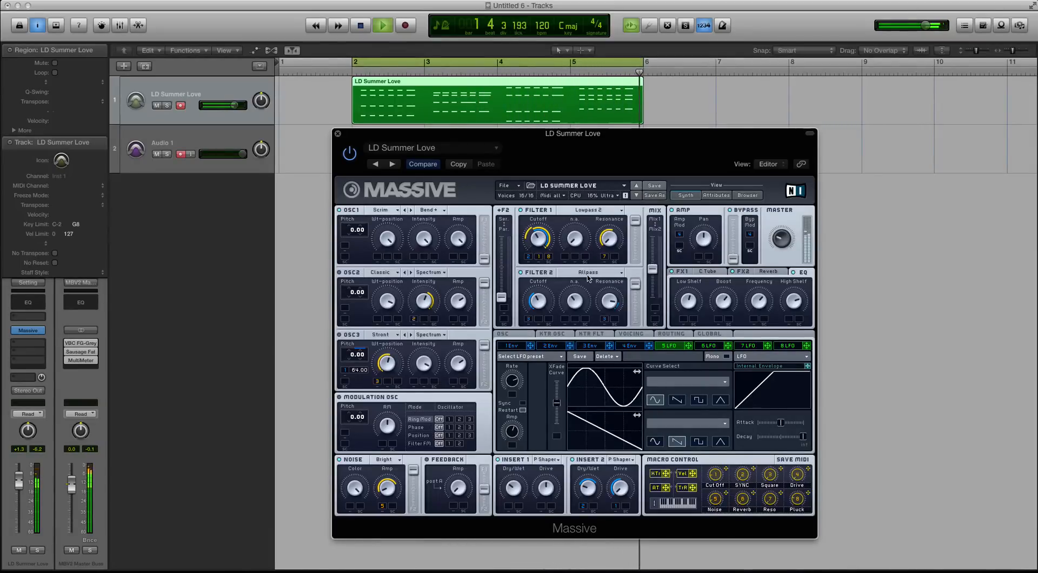
{"action": "left_click", "coordinate": [360, 25]}
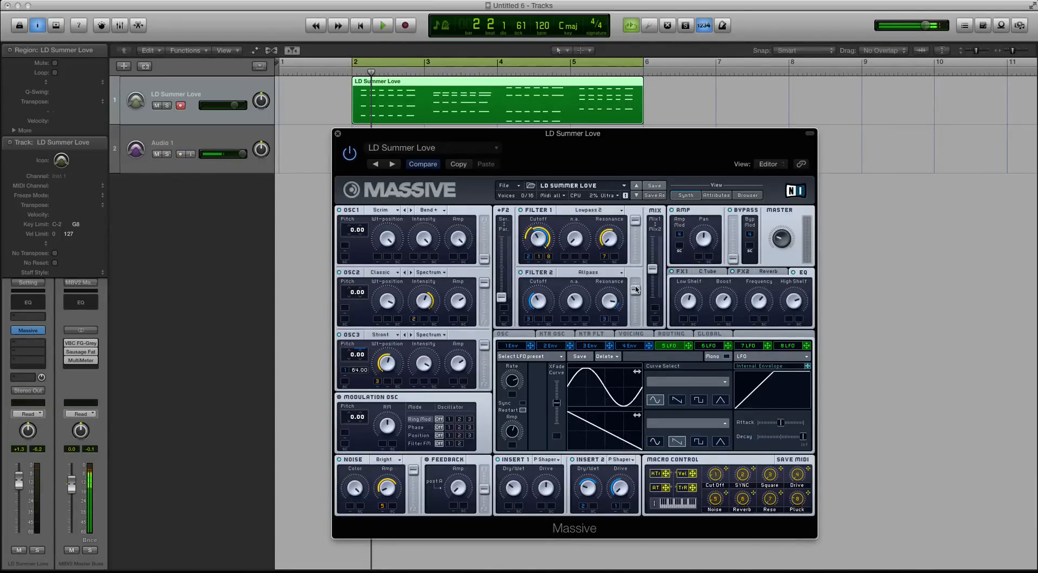
{"action": "left_click", "coordinate": [383, 25]}
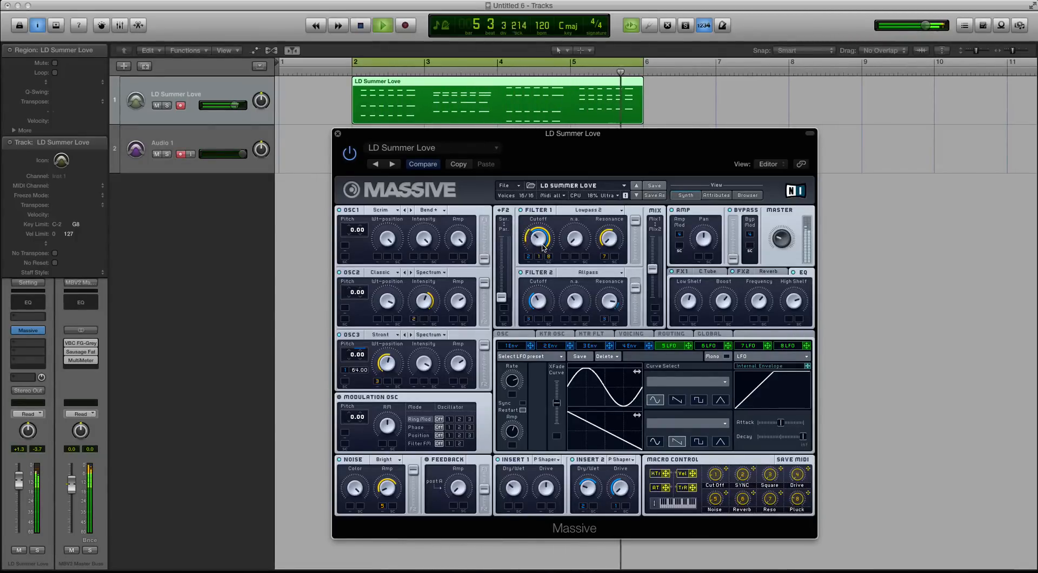
{"action": "left_click", "coordinate": [360, 25]}
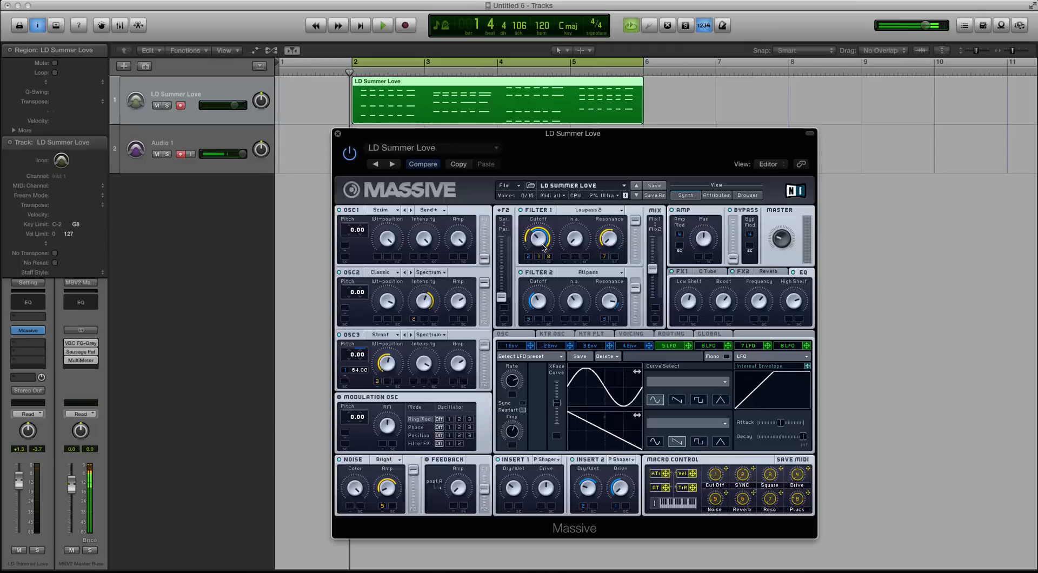
{"action": "mouse_move", "coordinate": [570, 272]}
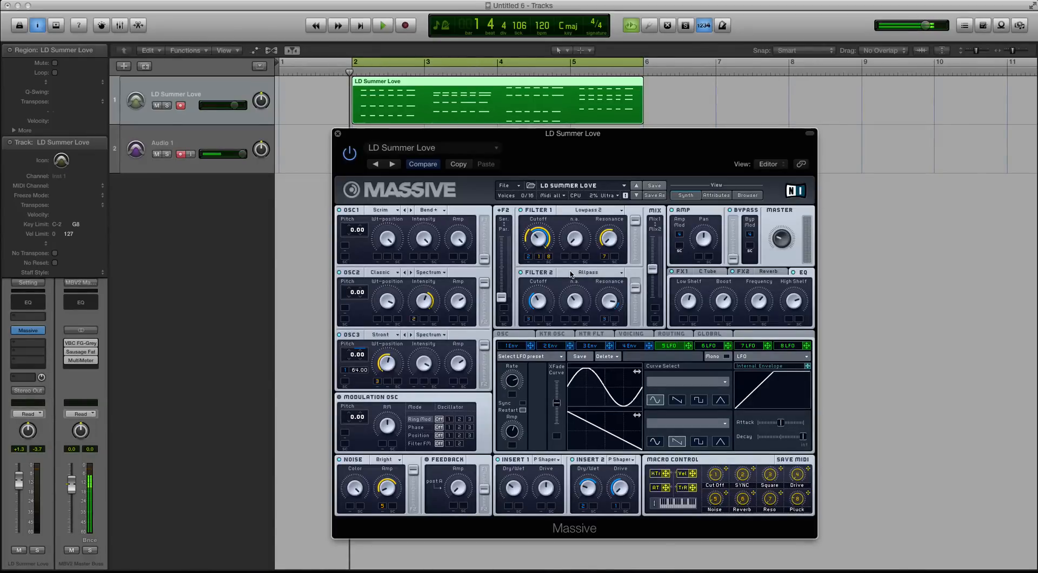
{"action": "mouse_move", "coordinate": [573, 320]}
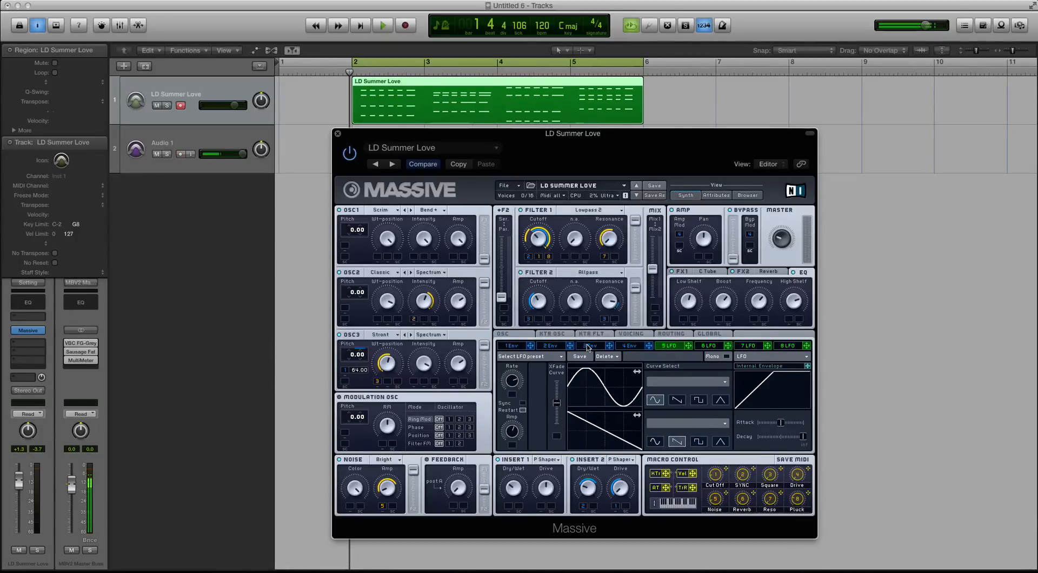
Step: Show Massive's Env 3 panel for the LD Summer Love patch
{"action": "left_click", "coordinate": [590, 345]}
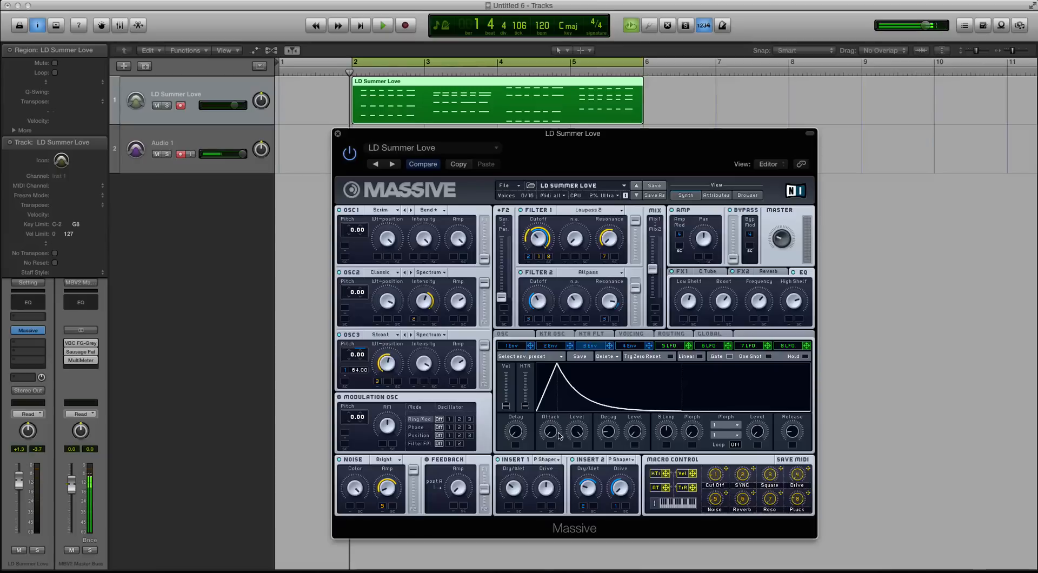
{"action": "mouse_move", "coordinate": [666, 444]}
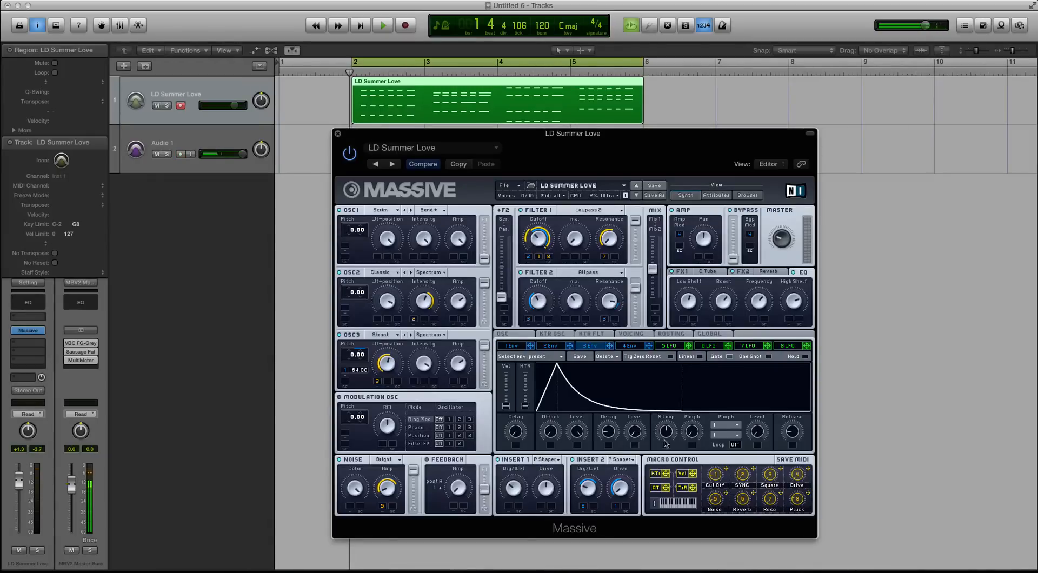
{"action": "mouse_move", "coordinate": [640, 342]}
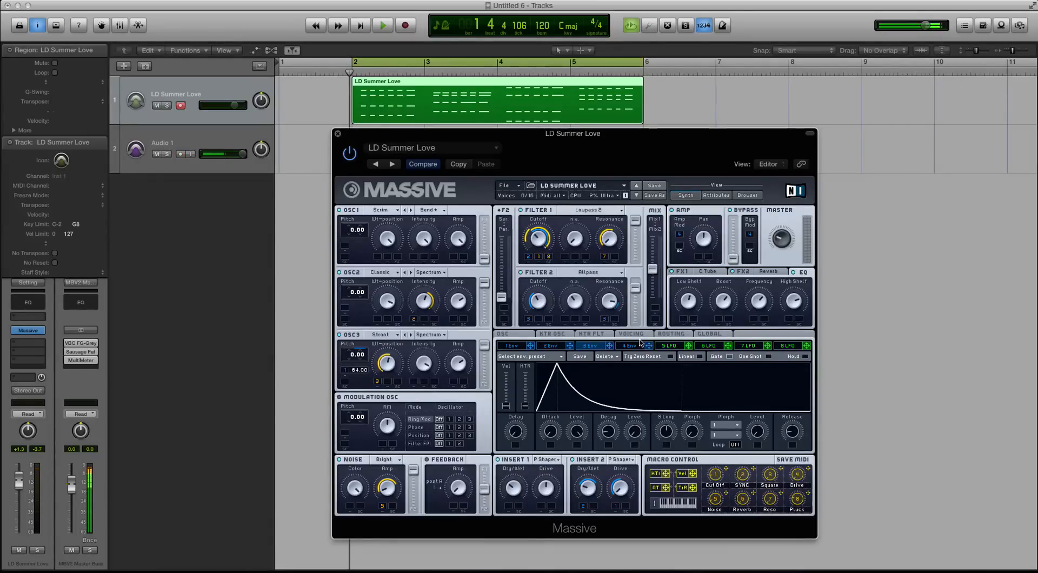